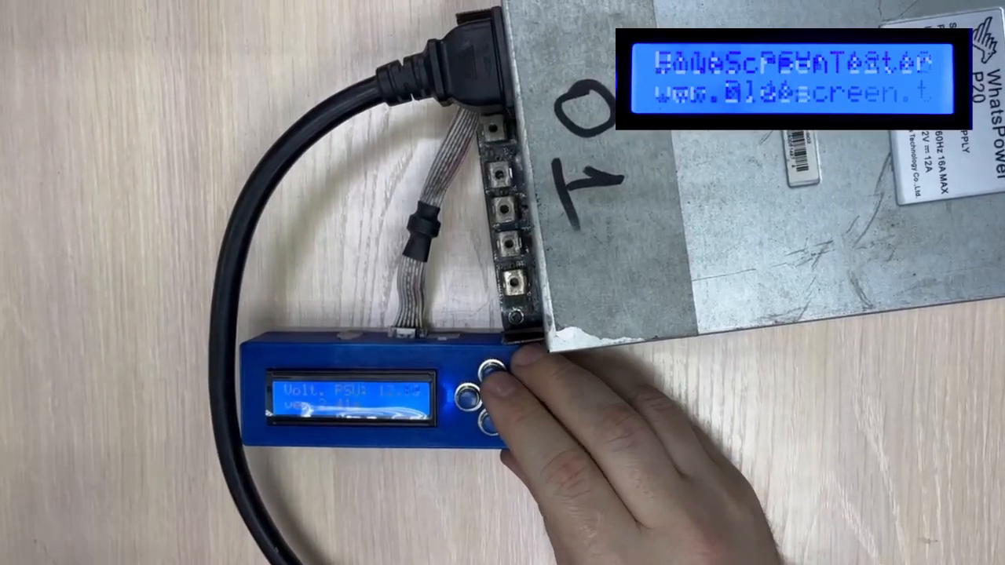
Leave the splash screen and scroll the PSU type menu from Avalon to WhatsMiner.
click(489, 373)
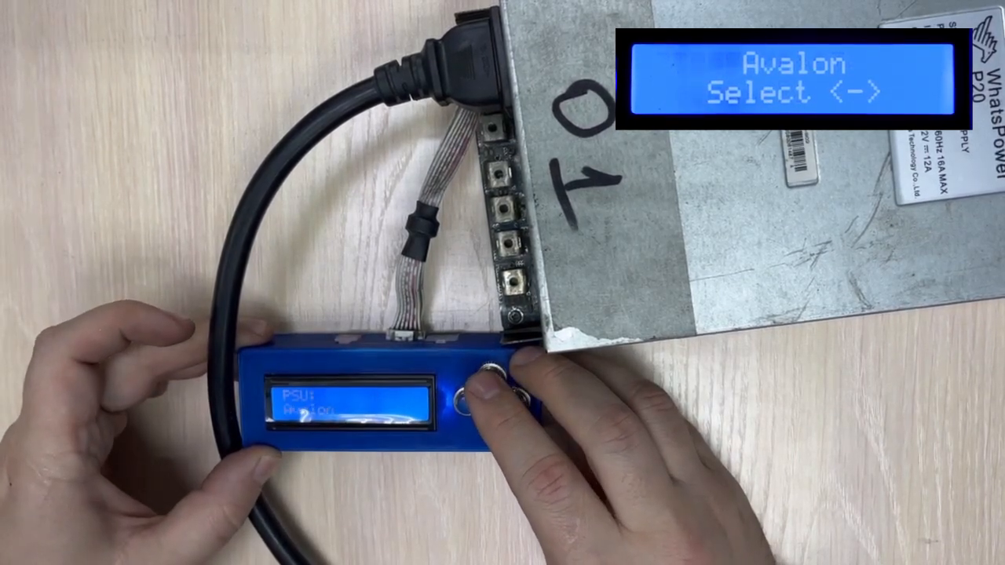
click(463, 401)
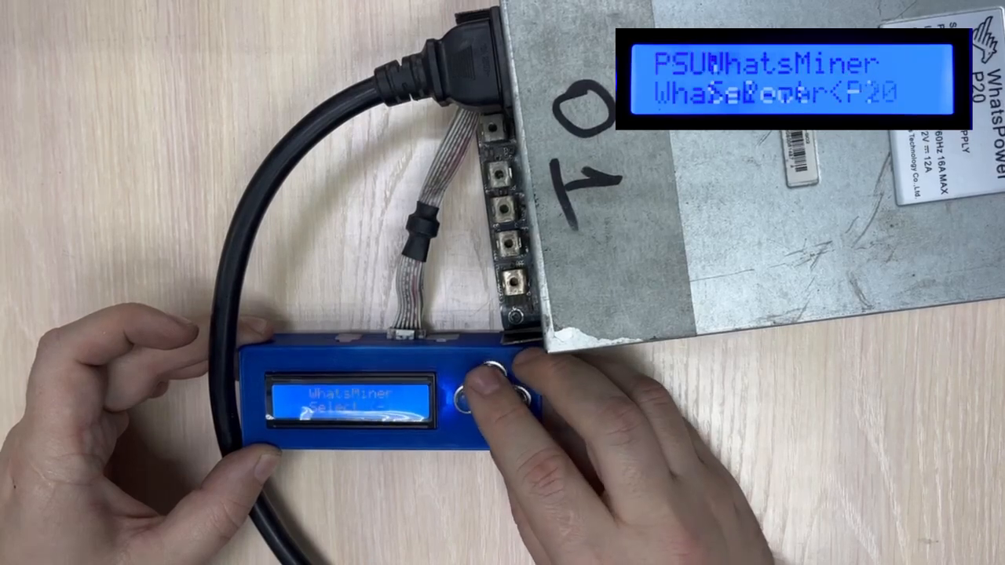
click(487, 400)
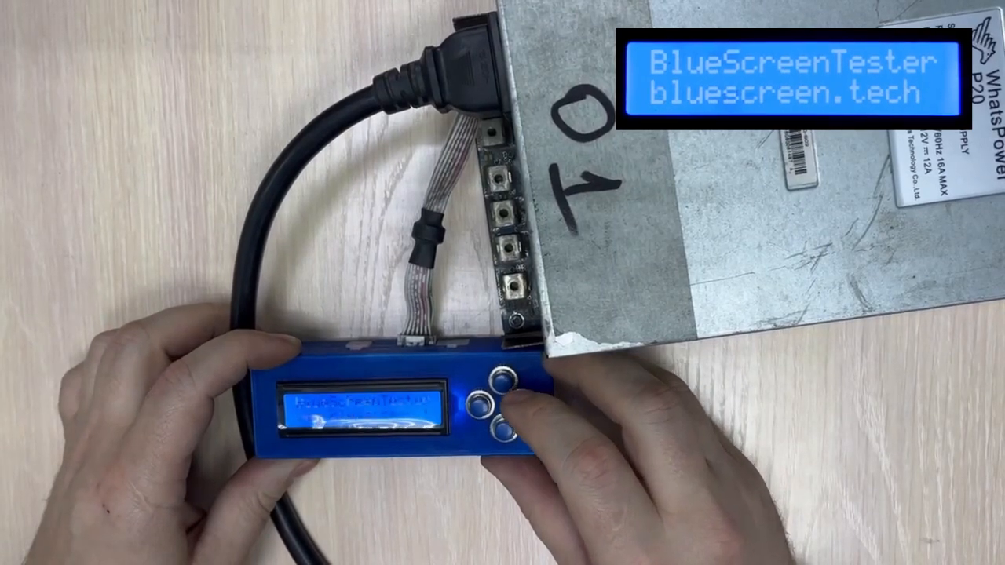
Select WhatsMiner as PSU type, connecting the P20 at 12.00 V, status OFF.
click(499, 405)
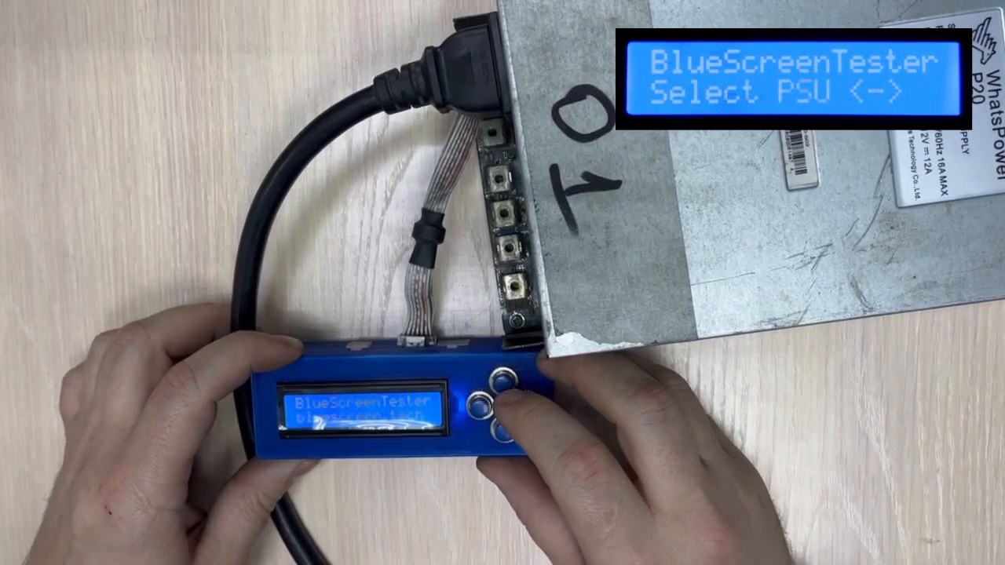
click(494, 381)
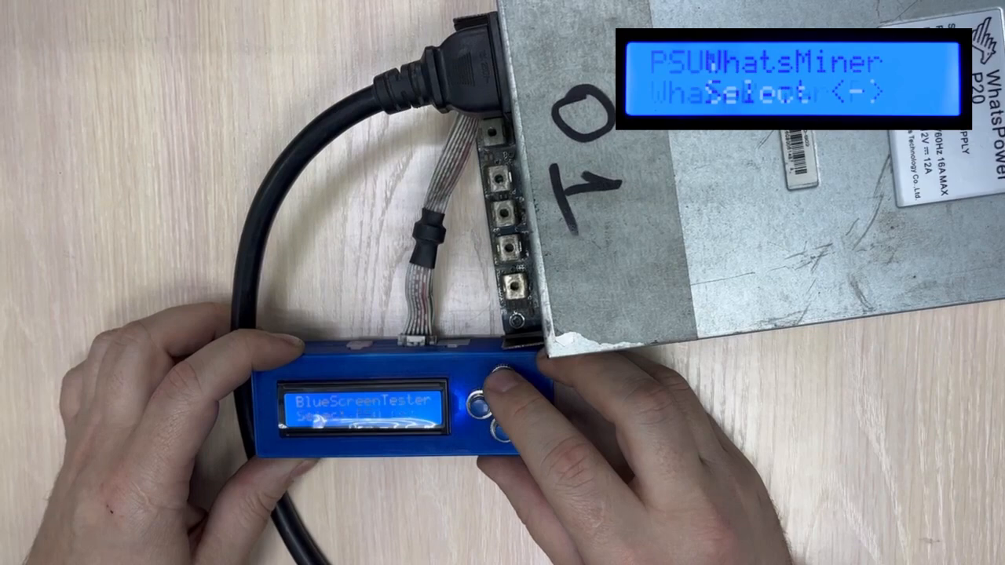
click(482, 403)
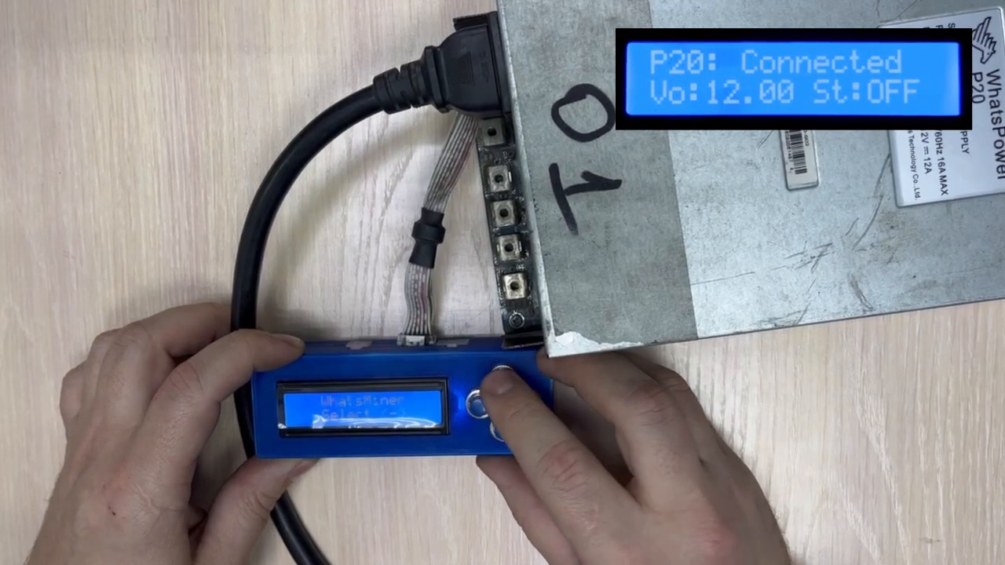